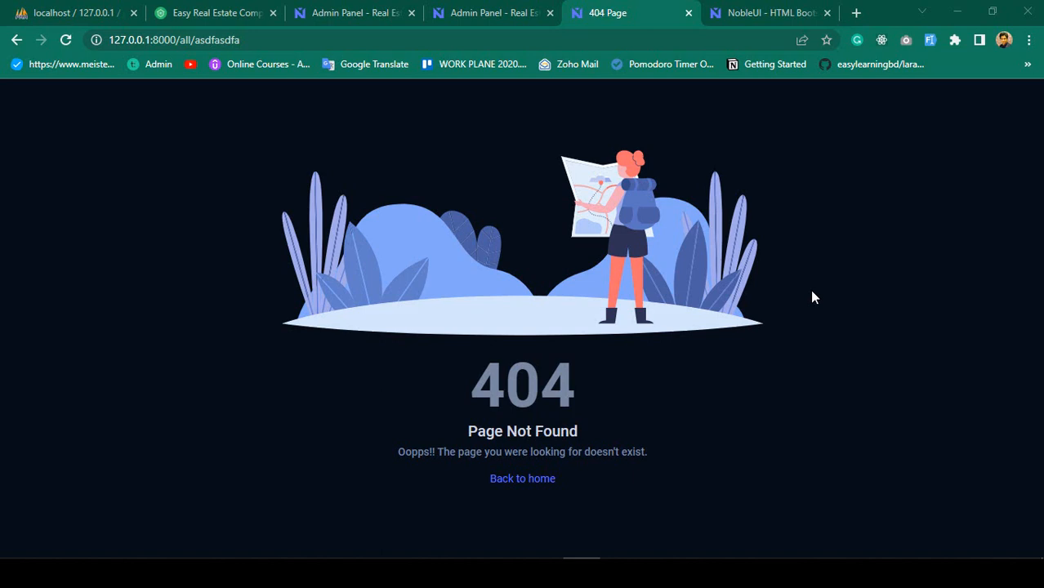
{"action": "mouse_move", "coordinate": [300, 138]}
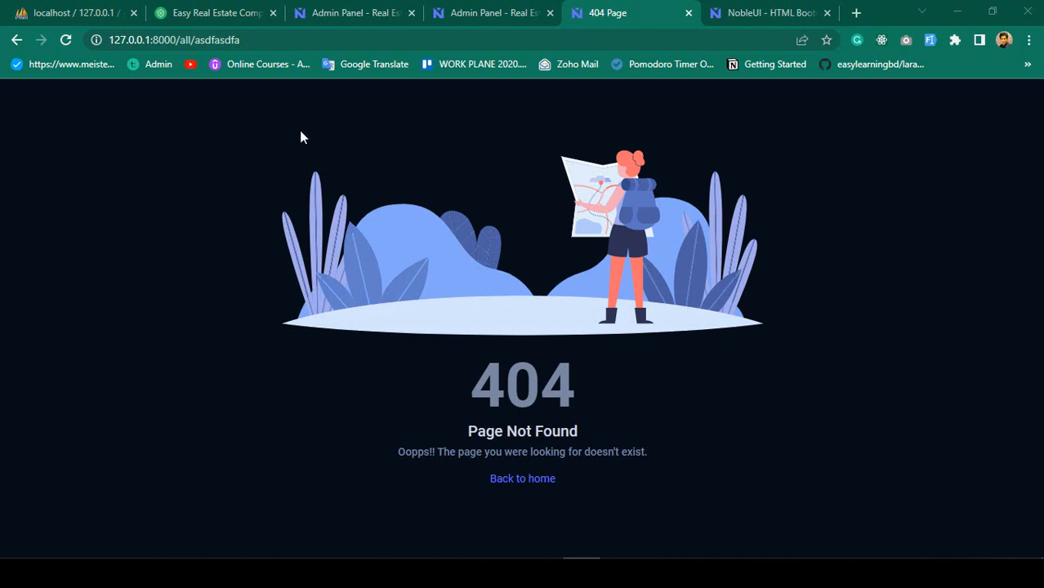
{"action": "mouse_move", "coordinate": [559, 373]}
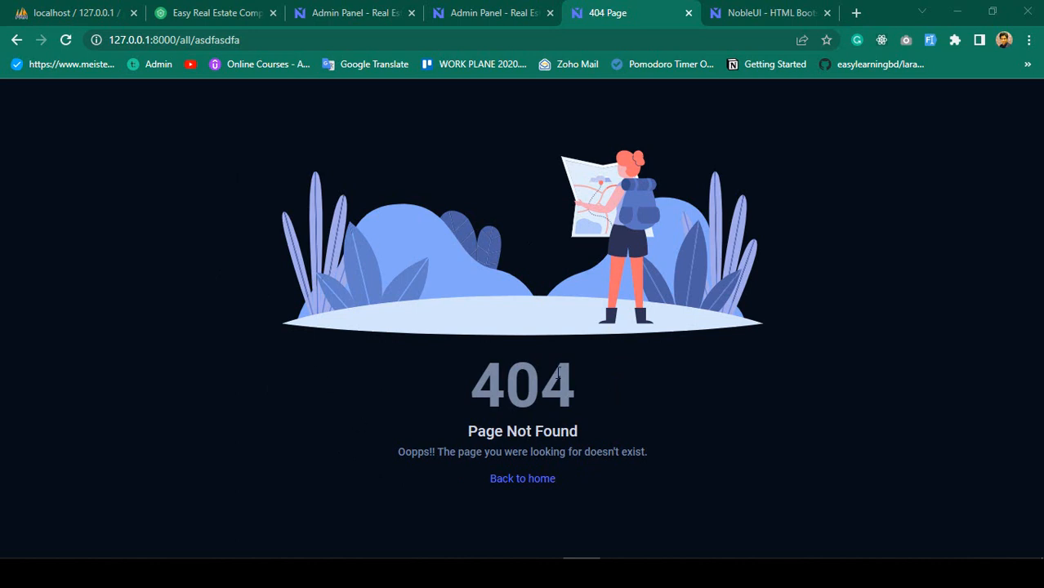
{"action": "mouse_move", "coordinate": [441, 408]}
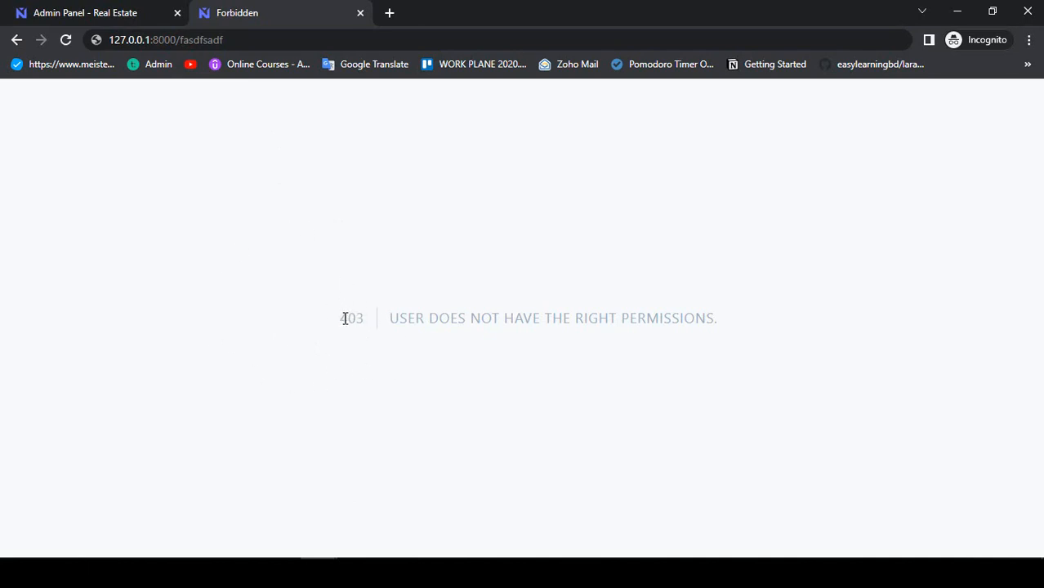
{"action": "mouse_move", "coordinate": [330, 379]}
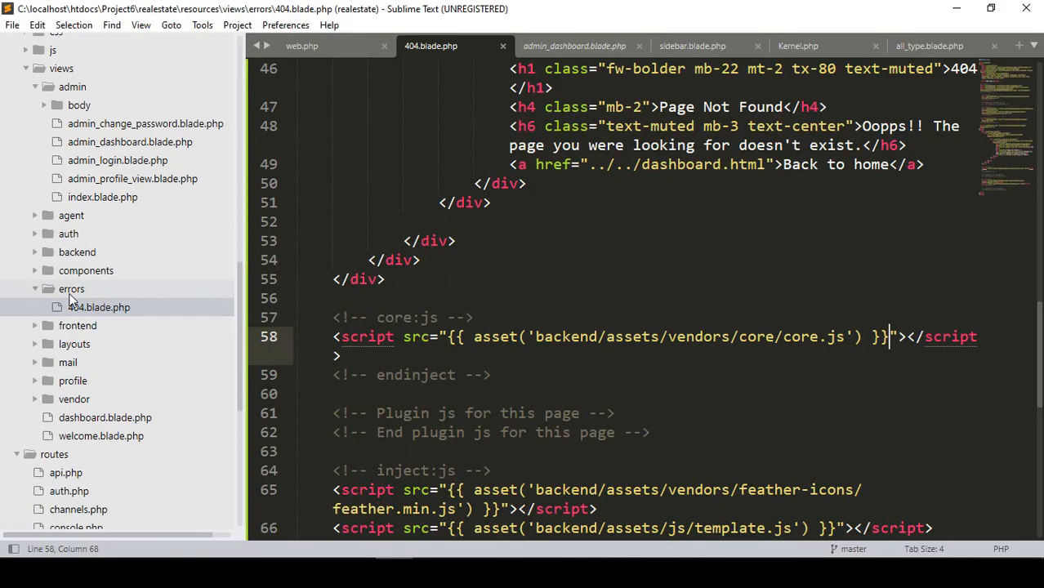
- Save a new empty file as 403.blade.php in the errors views folder, next to 404.blade.php
{"action": "right_click", "coordinate": [72, 290]}
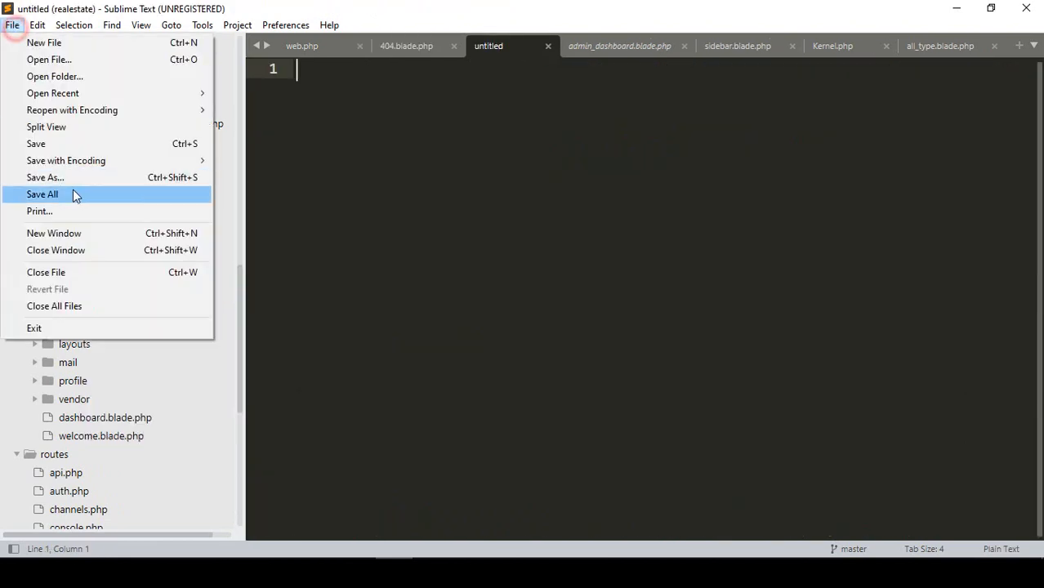
{"action": "left_click", "coordinate": [44, 176]}
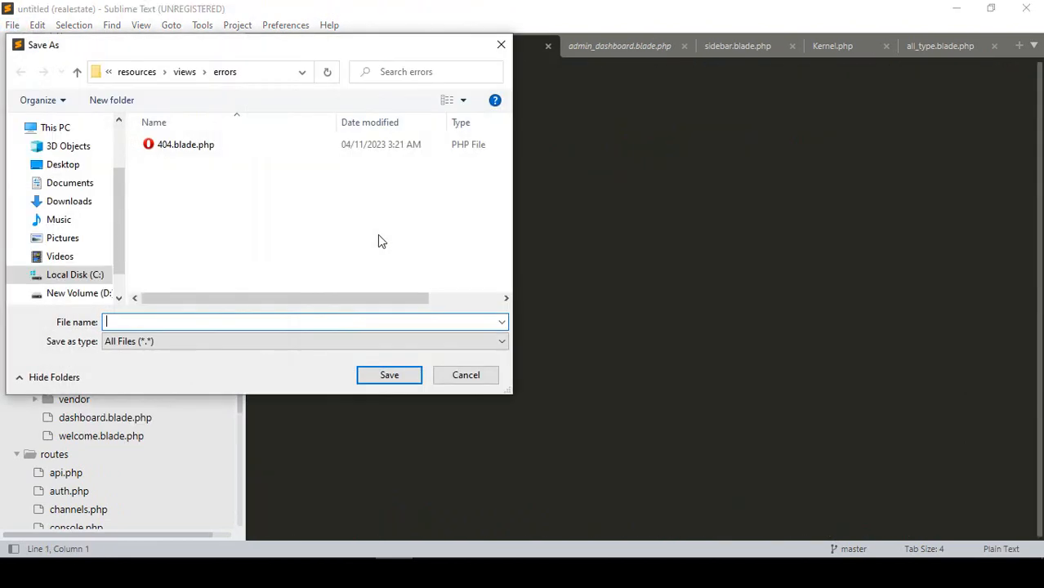
{"action": "type", "text": "403"}
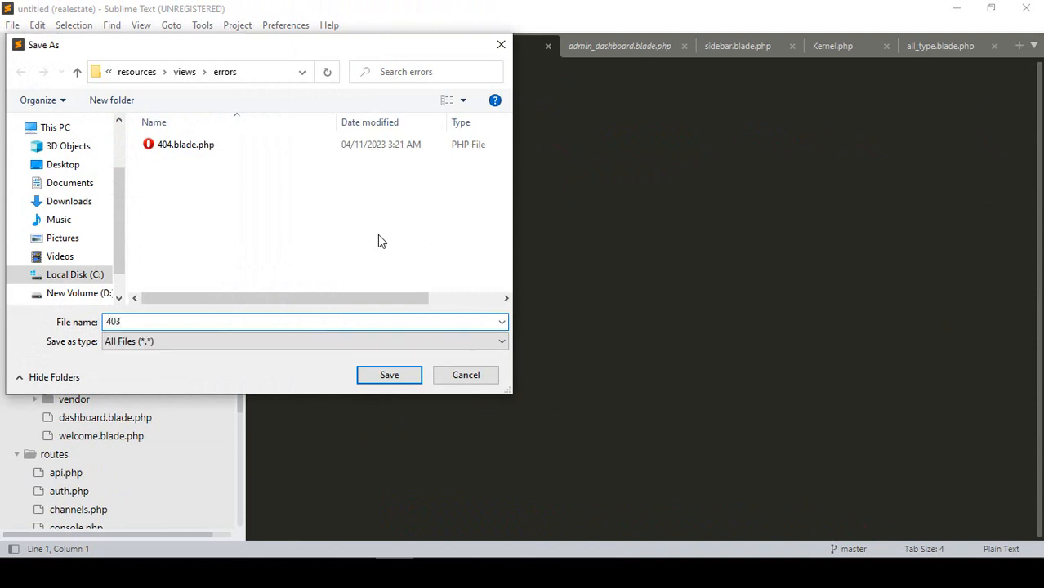
{"action": "left_click", "coordinate": [302, 320]}
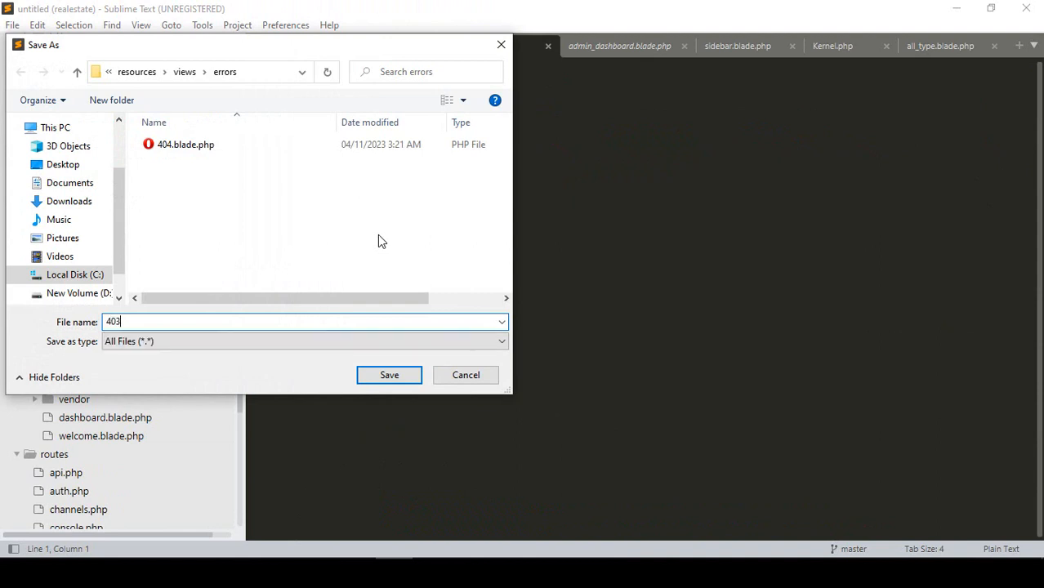
{"action": "type", "text": ".bl"}
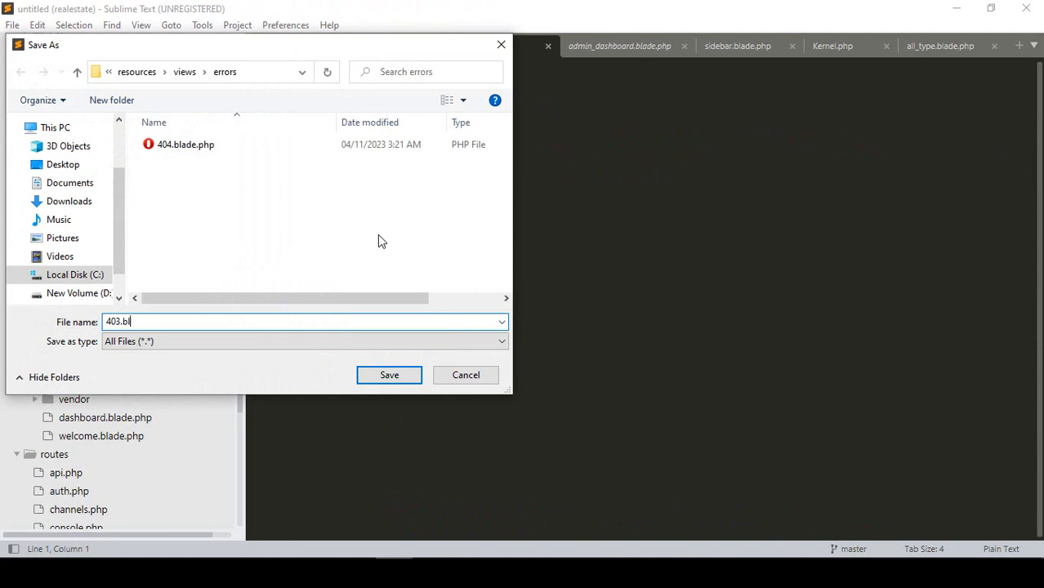
{"action": "left_click", "coordinate": [389, 375]}
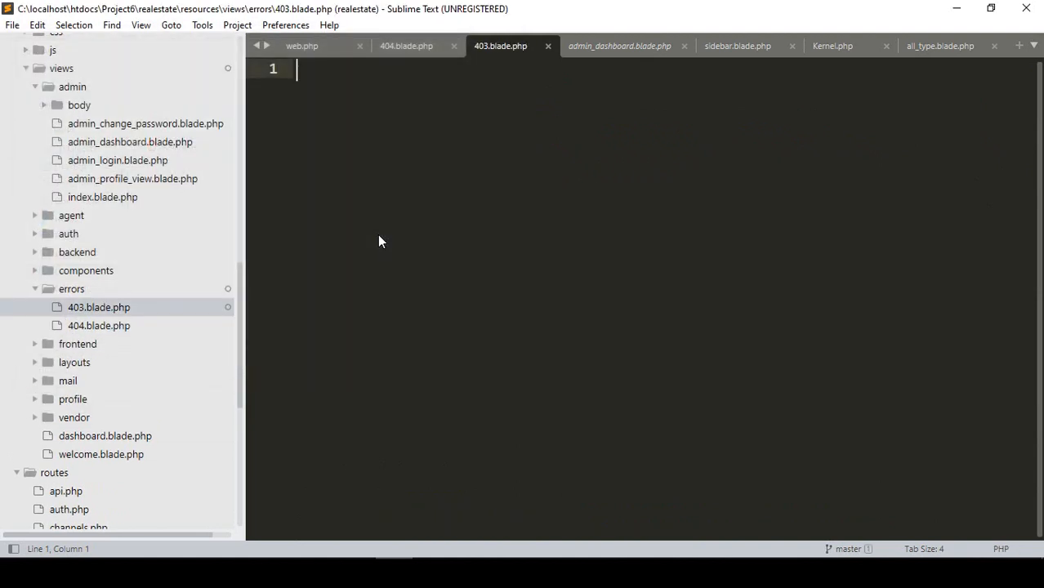
{"action": "mouse_move", "coordinate": [319, 268]}
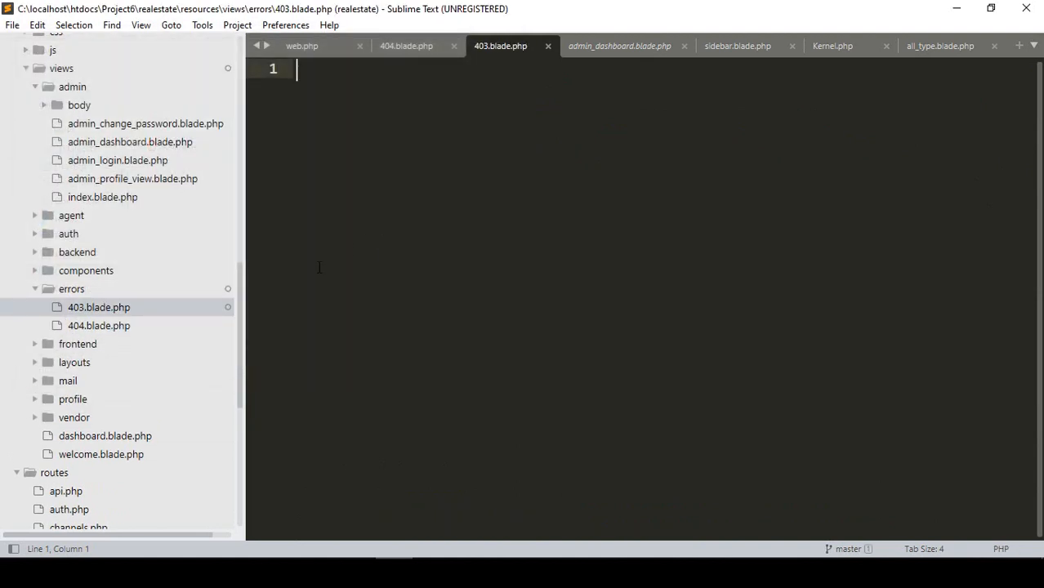
- Copy the whole 404.blade.php markup into 403.blade.php and select the heading's 404 number
{"action": "left_click", "coordinate": [405, 46]}
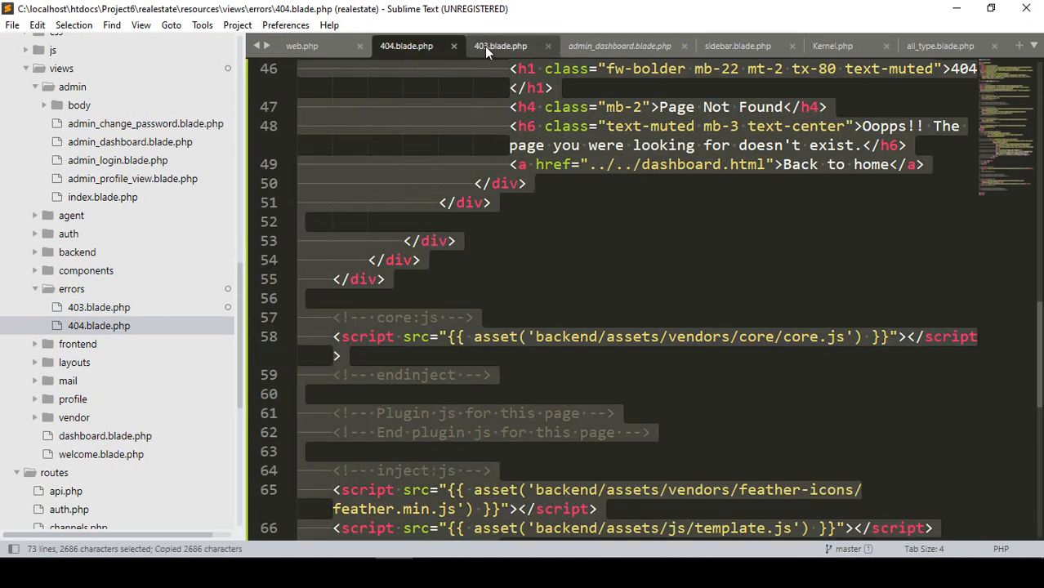
{"action": "left_click", "coordinate": [500, 46]}
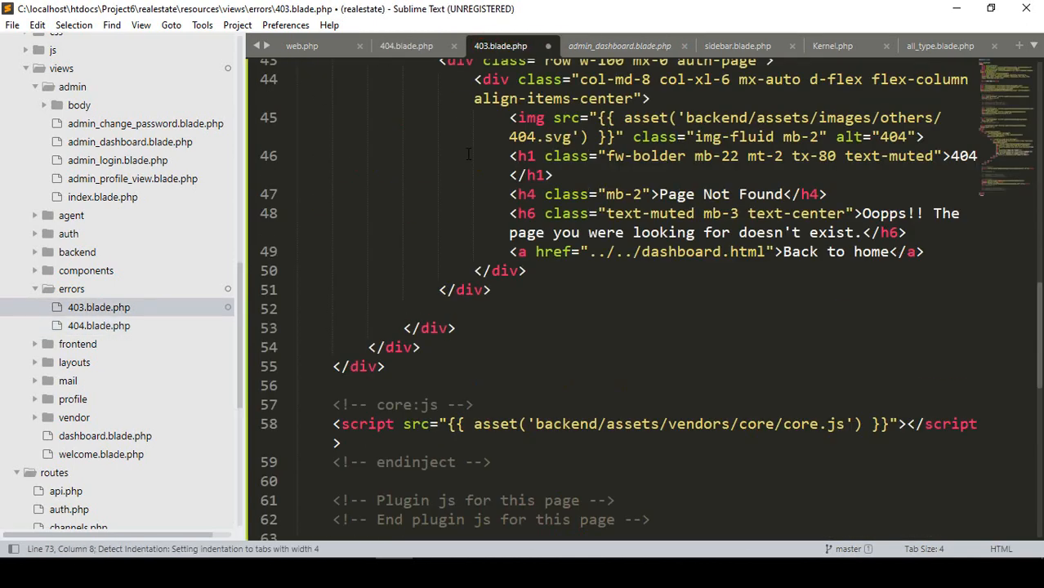
{"action": "scroll", "scroll_direction": "down", "scroll_amount": 3}
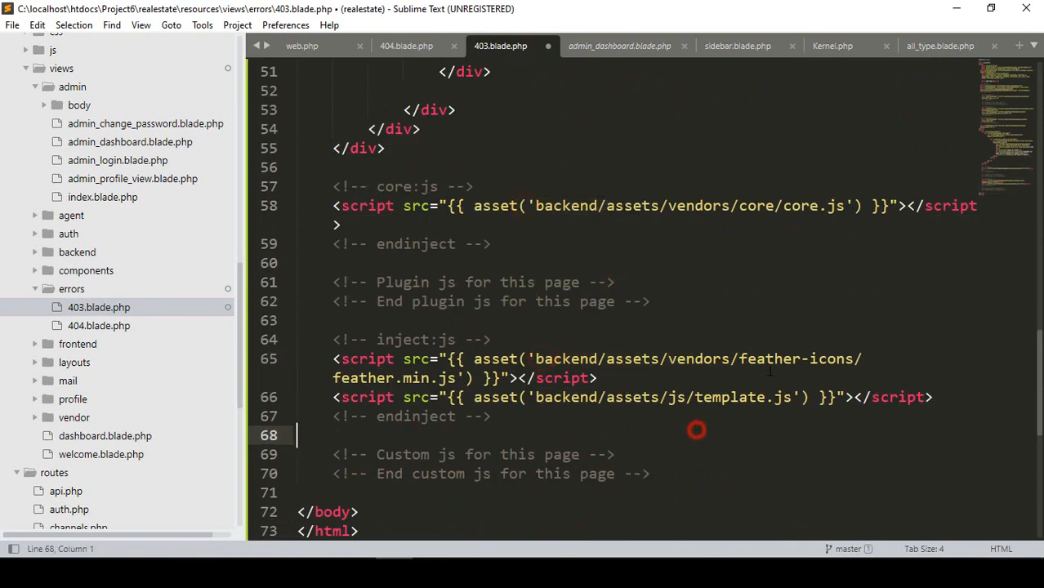
{"action": "scroll", "scroll_direction": "up", "scroll_amount": 3}
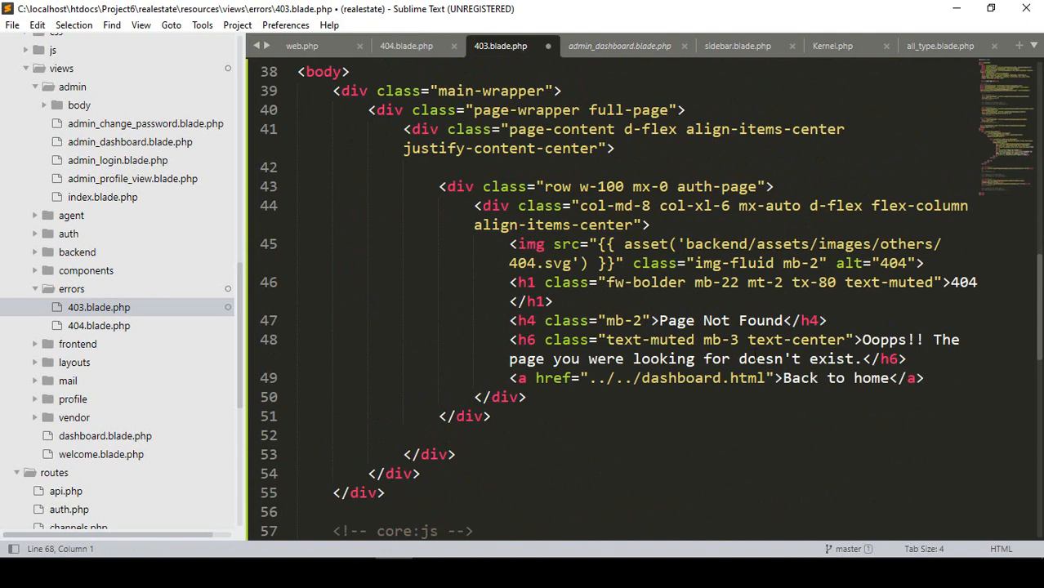
{"action": "double_click", "coordinate": [964, 281]}
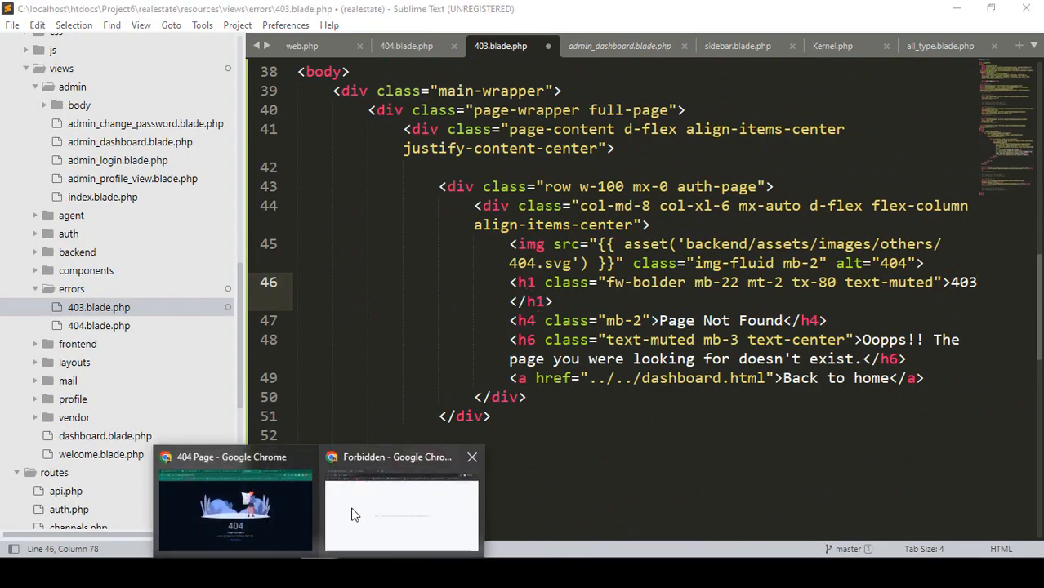
- Replace the h4 'Page Not Found' with 'USER DOES NOT HAVE THE RIGHT PERMISSIONS'
{"action": "left_click", "coordinate": [400, 515]}
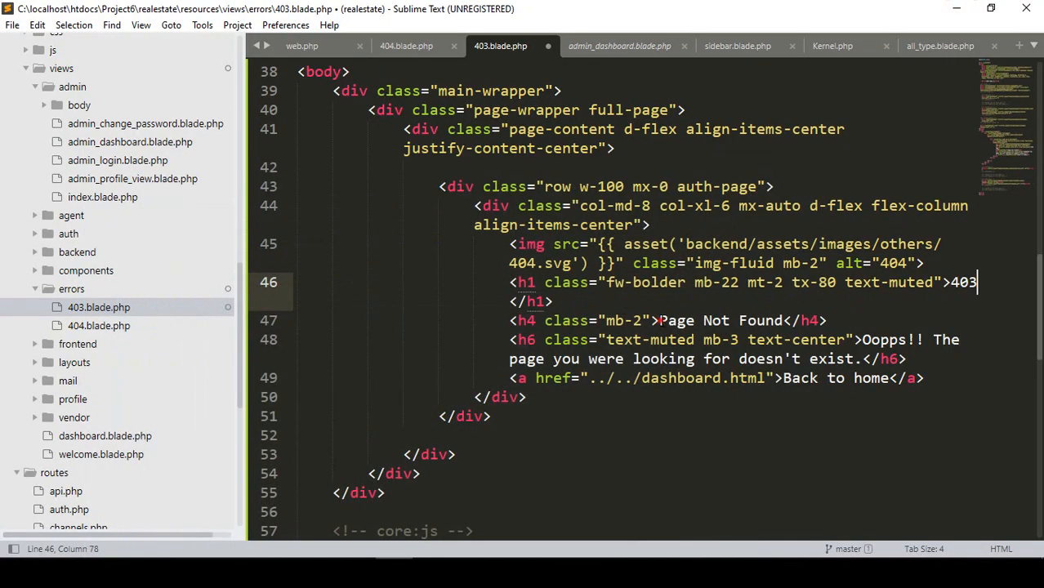
{"action": "type", "text": "USER DOES NOT HAVE THE RIGHT PERMISSIONS"}
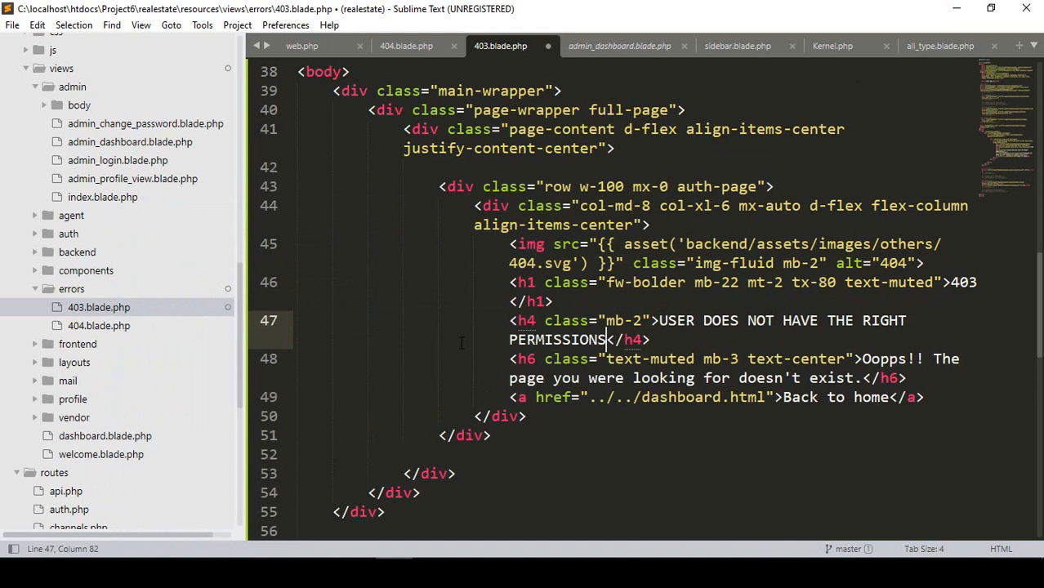
{"action": "left_click", "coordinate": [13, 25]}
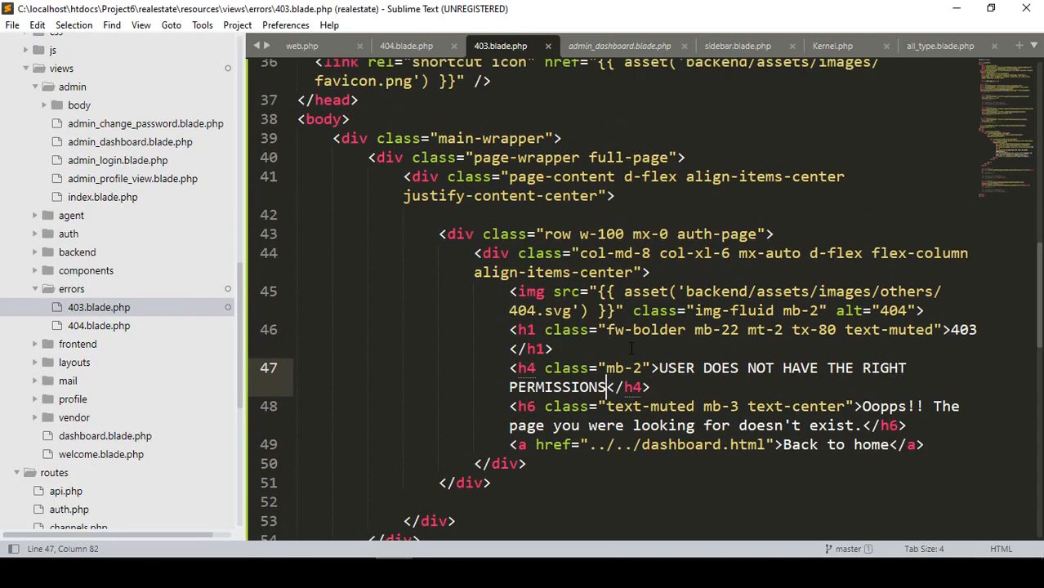
- Change the <title> to 403 Page, save, and check the result in the browser
{"action": "scroll", "scroll_direction": "up", "scroll_amount": 3}
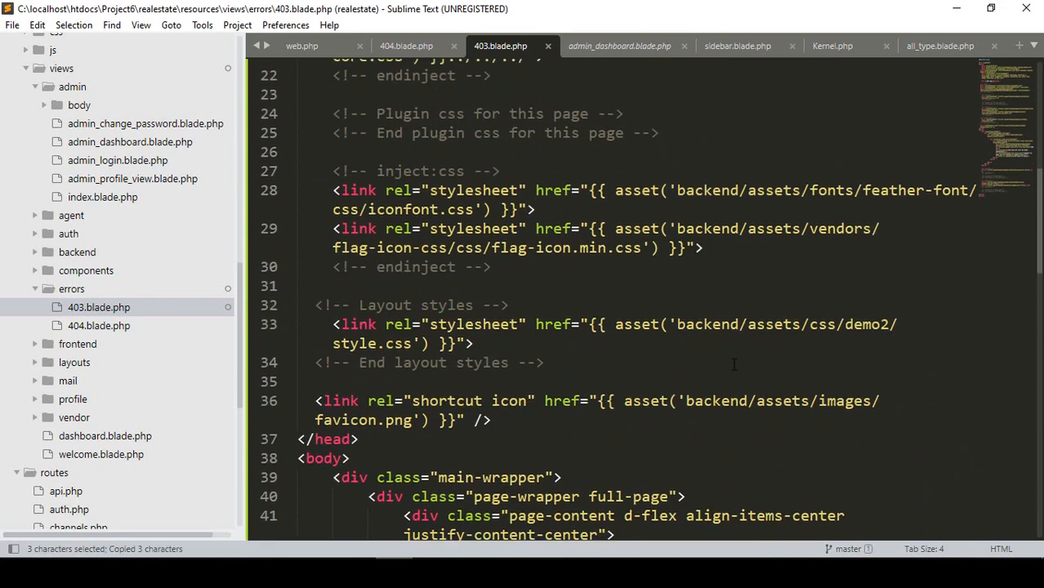
{"action": "scroll", "scroll_direction": "up", "scroll_amount": 3}
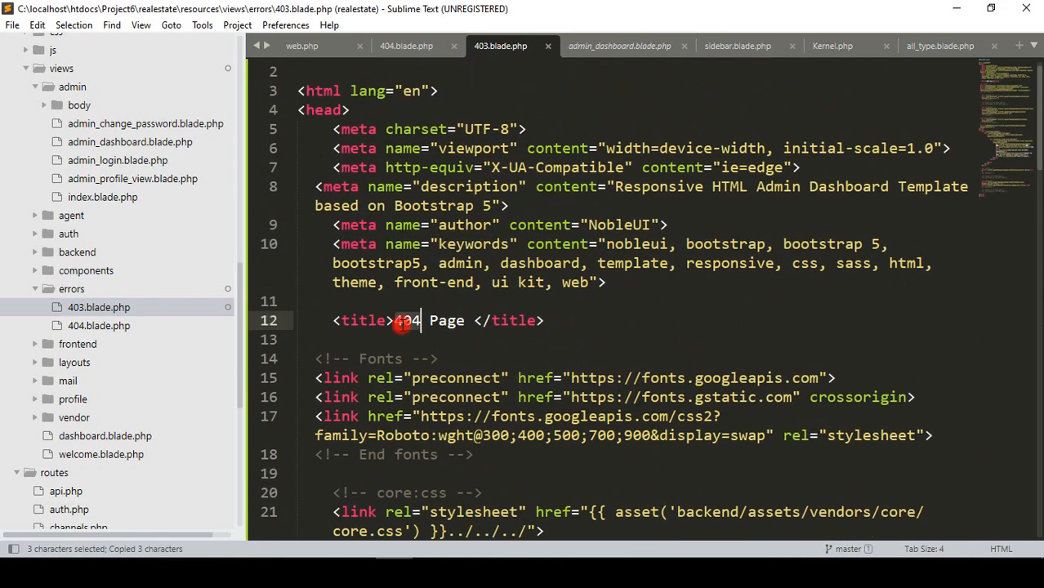
{"action": "type", "text": "403"}
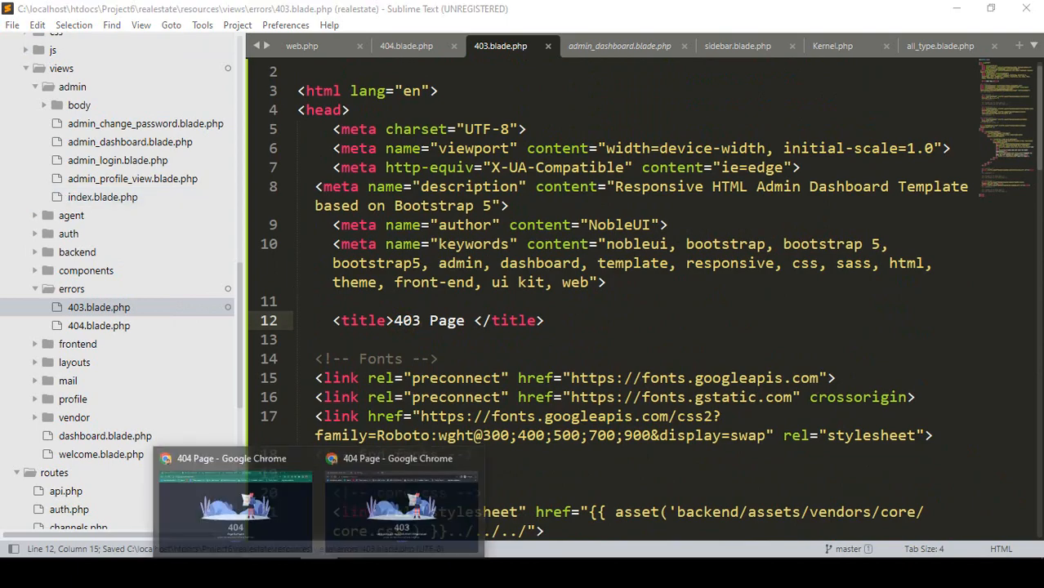
{"action": "left_click", "coordinate": [401, 506]}
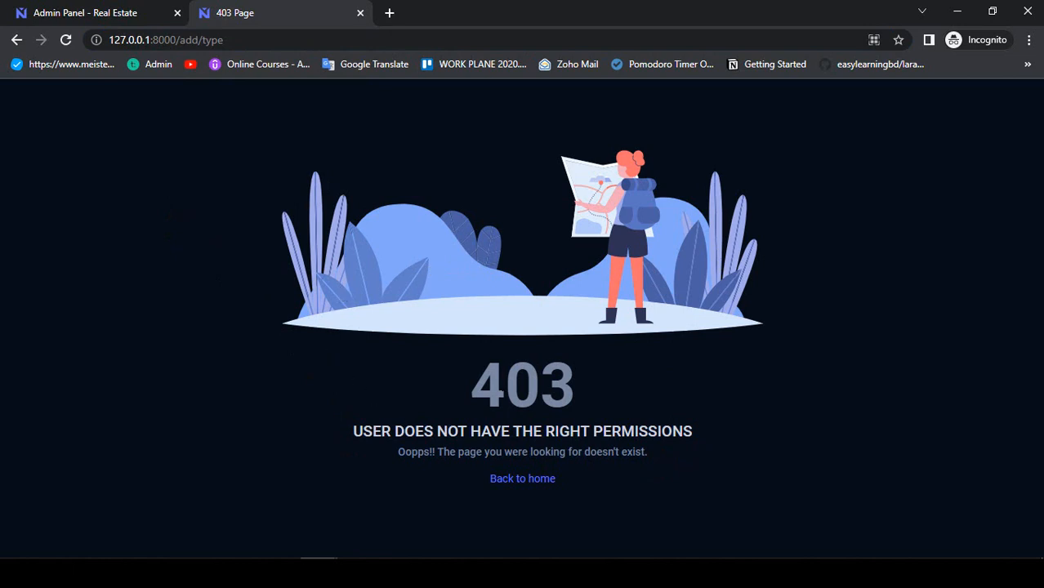
{"action": "mouse_move", "coordinate": [203, 57]}
{"action": "type", "text": "asdfasdf"}
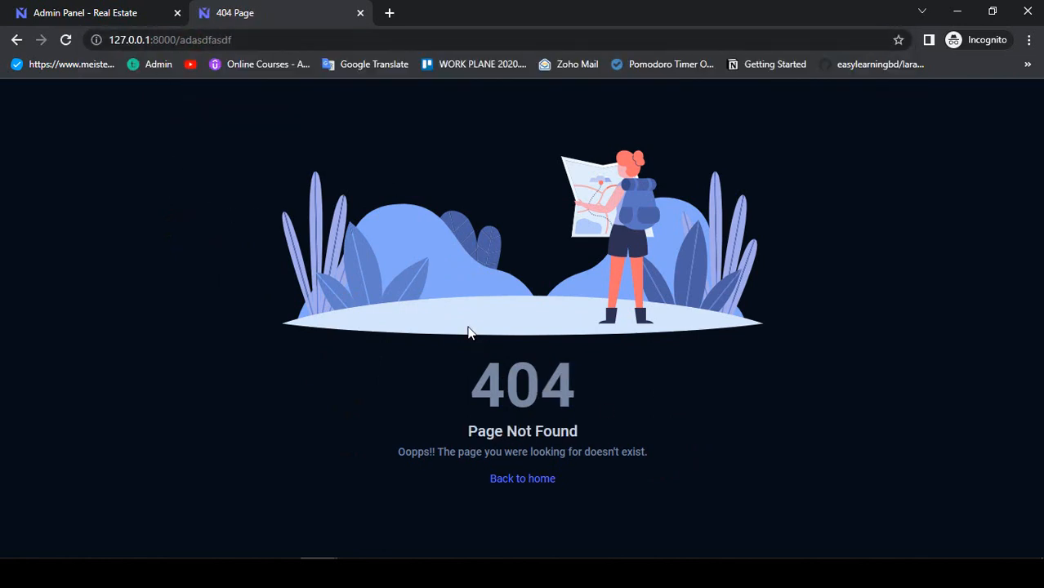
{"action": "mouse_move", "coordinate": [378, 546]}
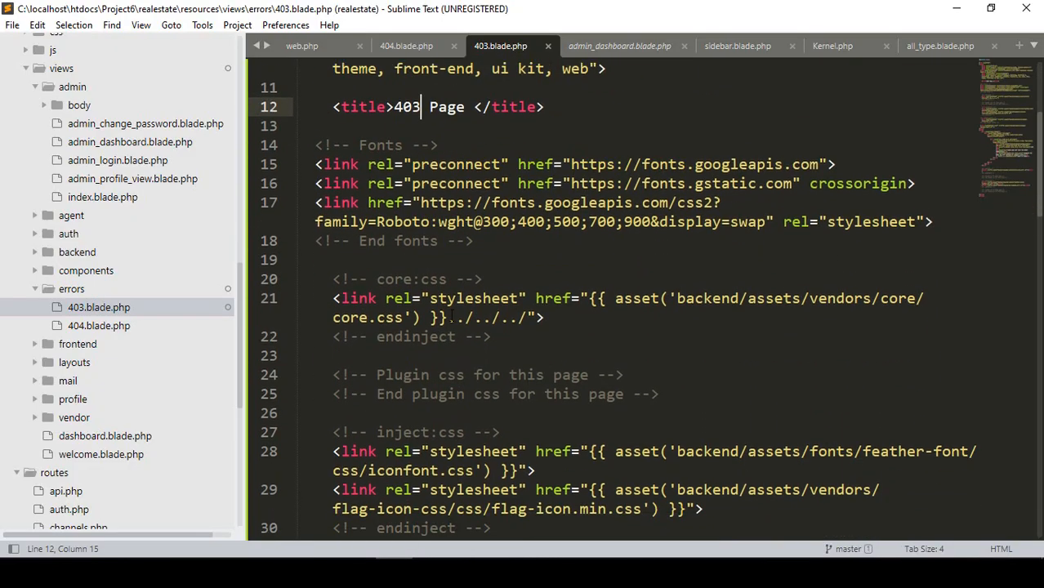
- Look over 403.blade.php, then return to the 404.blade.php view
{"action": "scroll", "scroll_direction": "down", "scroll_amount": 3}
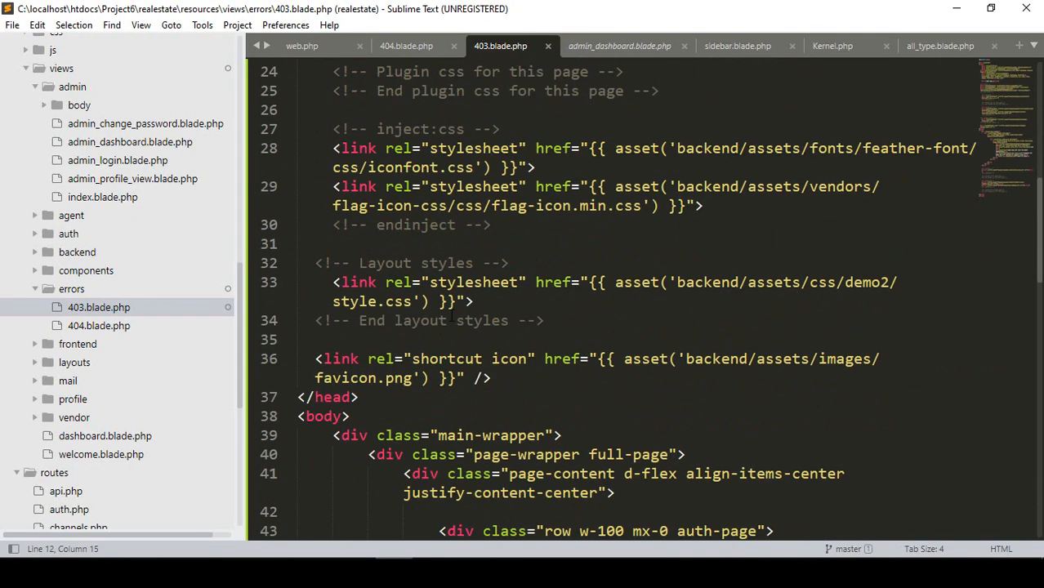
{"action": "scroll", "scroll_direction": "up", "scroll_amount": 3}
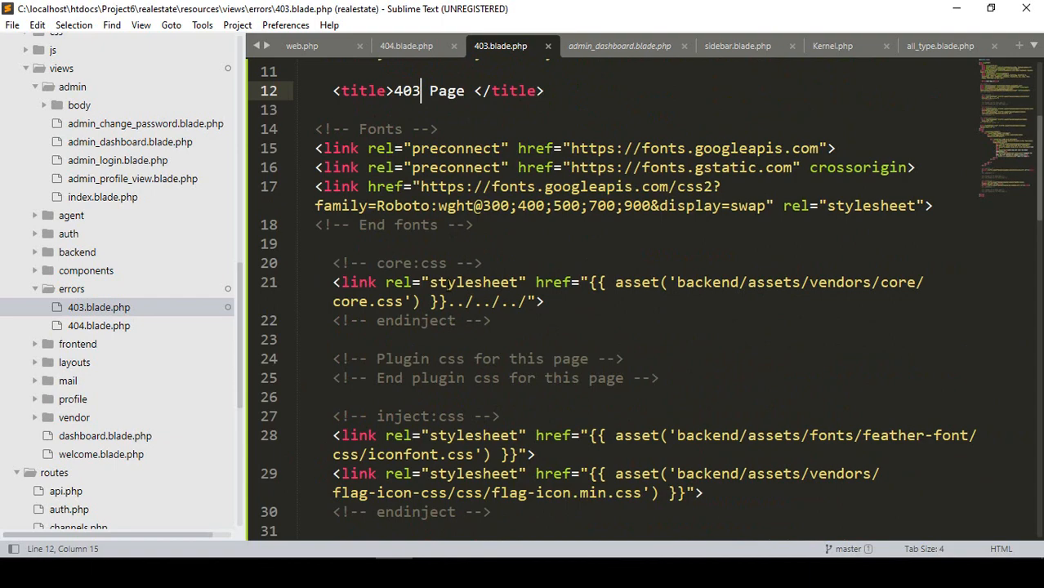
{"action": "left_click", "coordinate": [406, 45]}
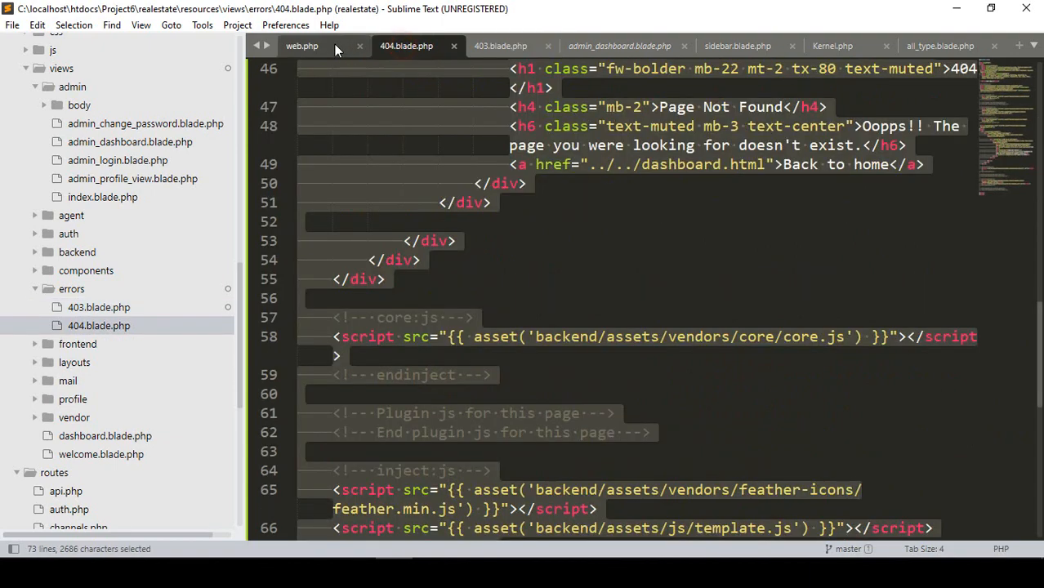